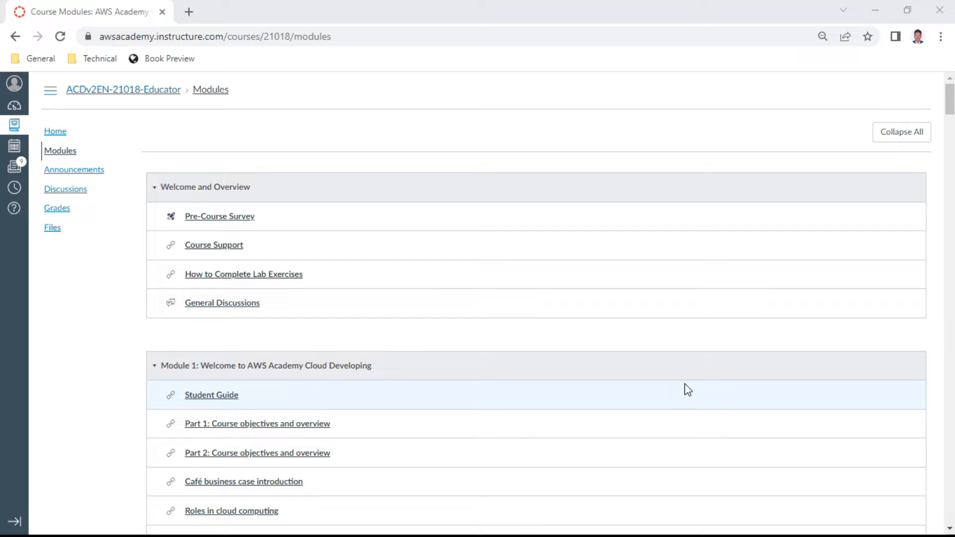
mouse_move(940, 116)
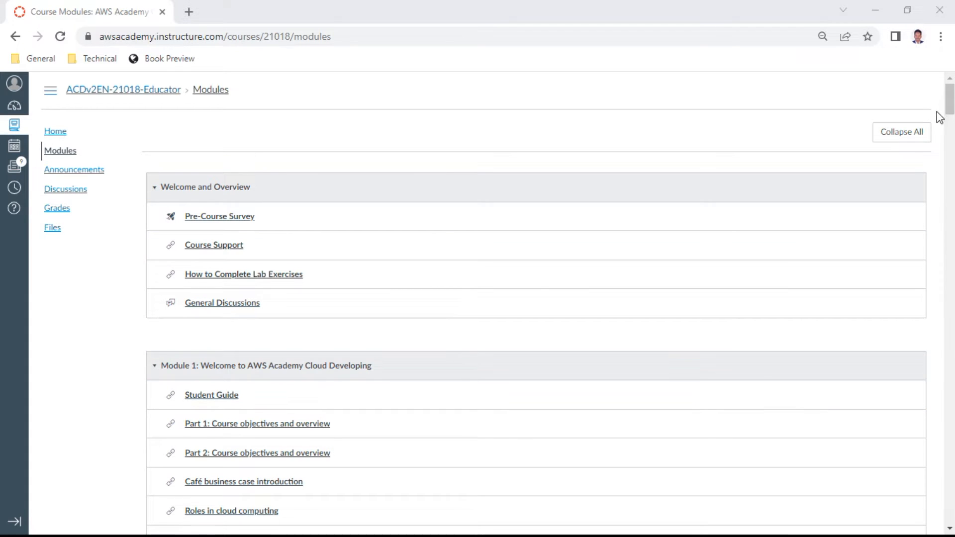
Scroll the Modules page down to Module 6: Developing REST APIs and its Knowledge Check item
scroll("down", 3)
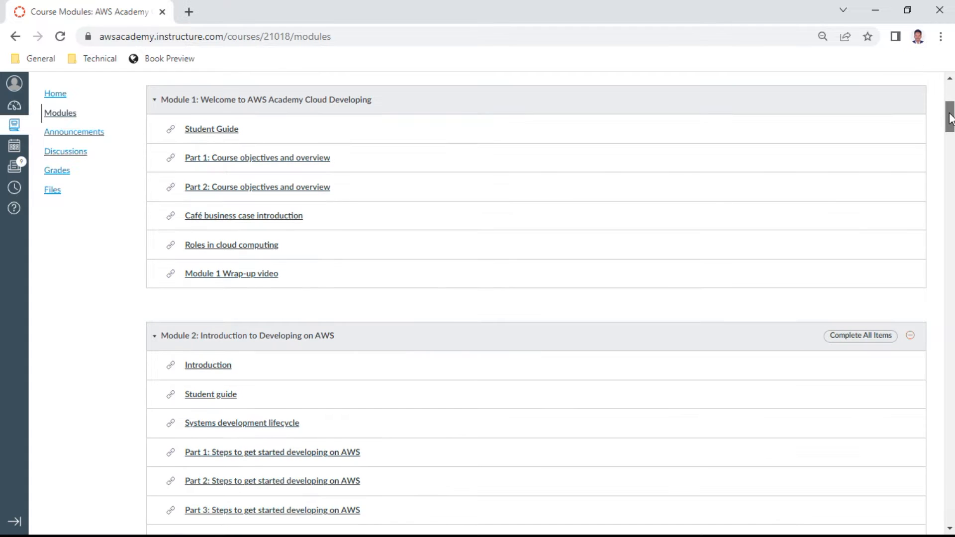
scroll("down", 3)
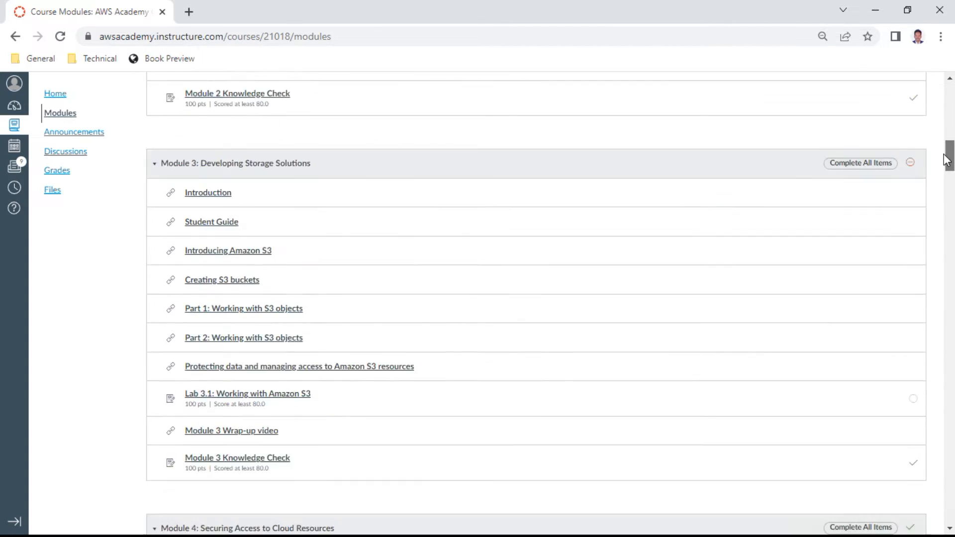
scroll("down", 3)
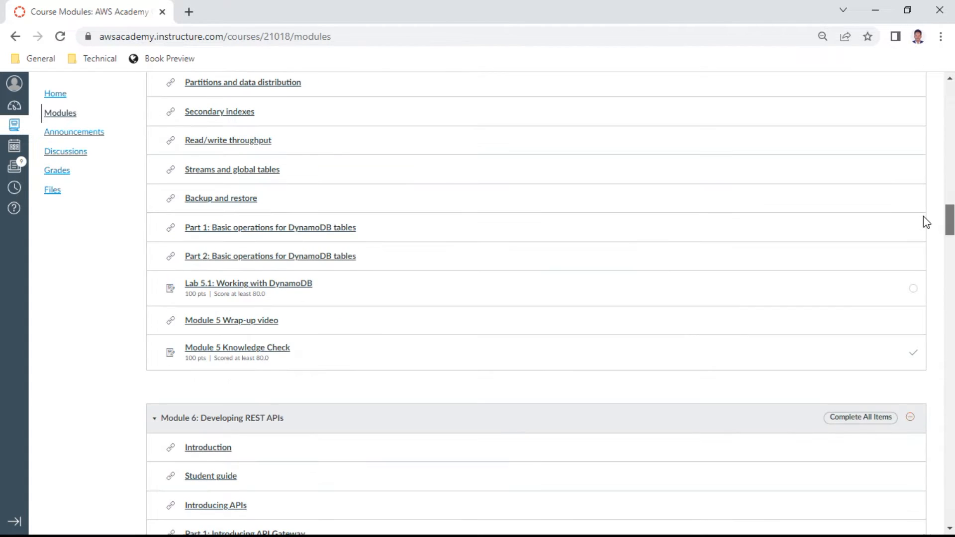
scroll("down", 3)
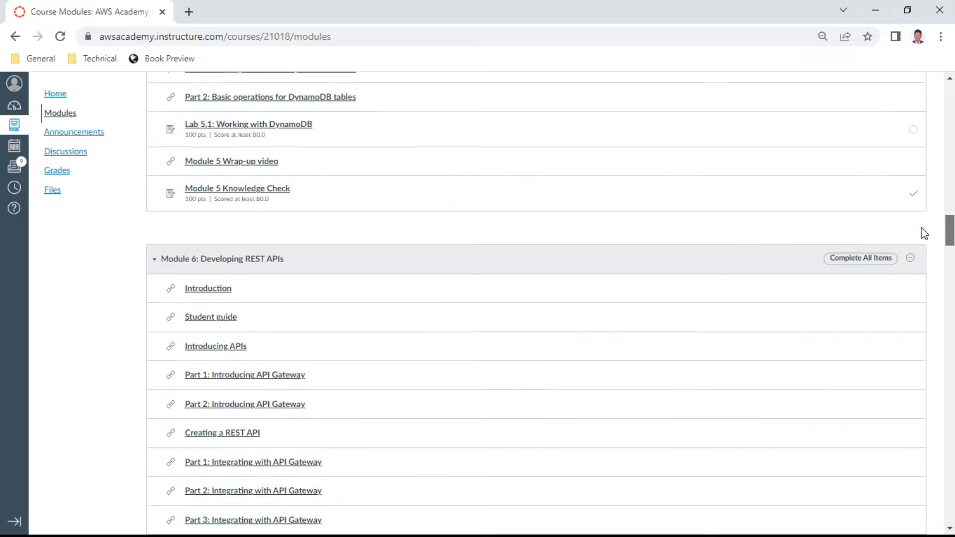
scroll("down", 3)
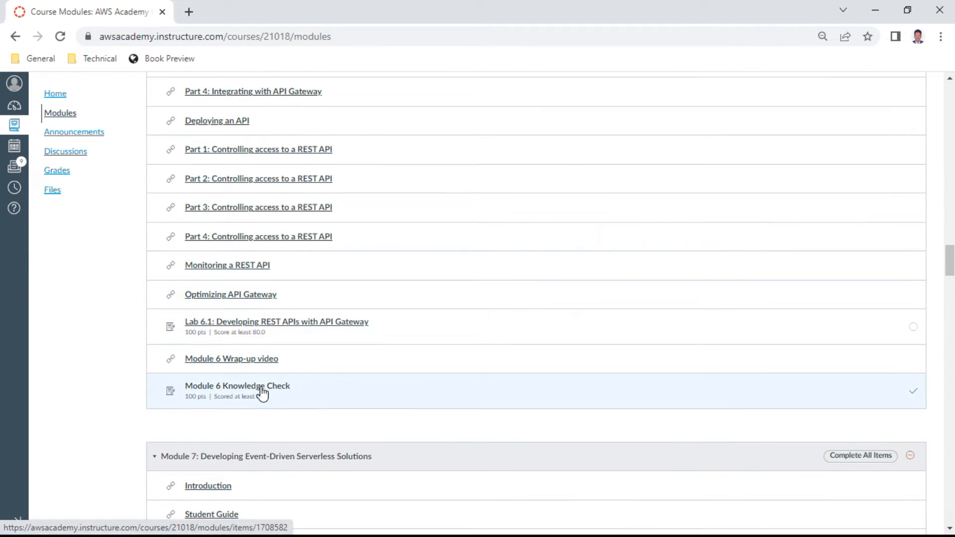
Launch the Module 6 Knowledge Check as a fresh attempt, declining to resume the earlier one
left_click(237, 387)
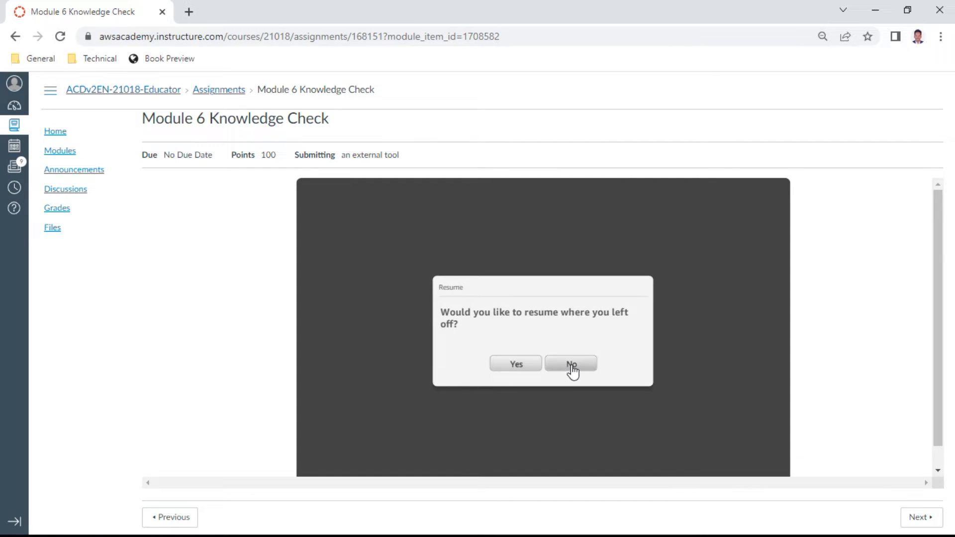
left_click(570, 364)
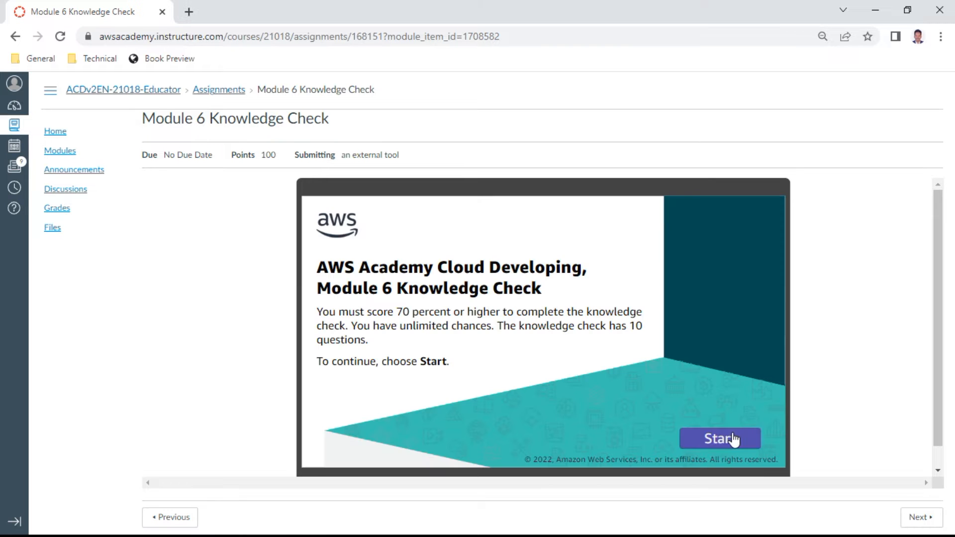
left_click(721, 438)
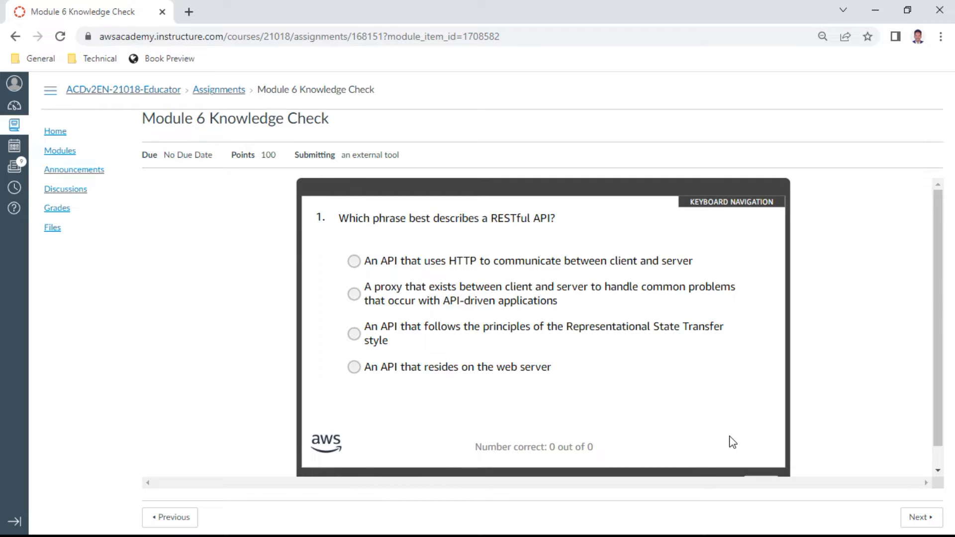
mouse_move(547, 399)
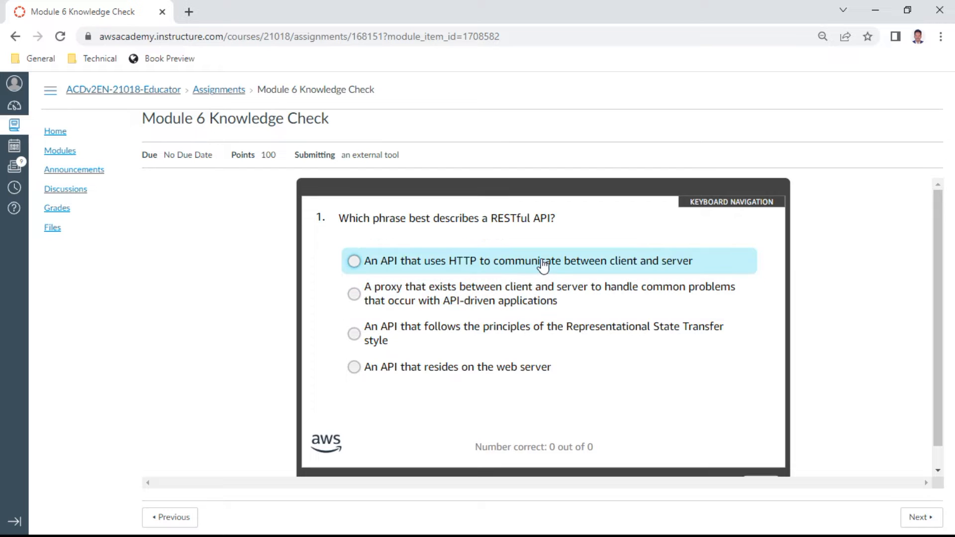
mouse_move(542, 273)
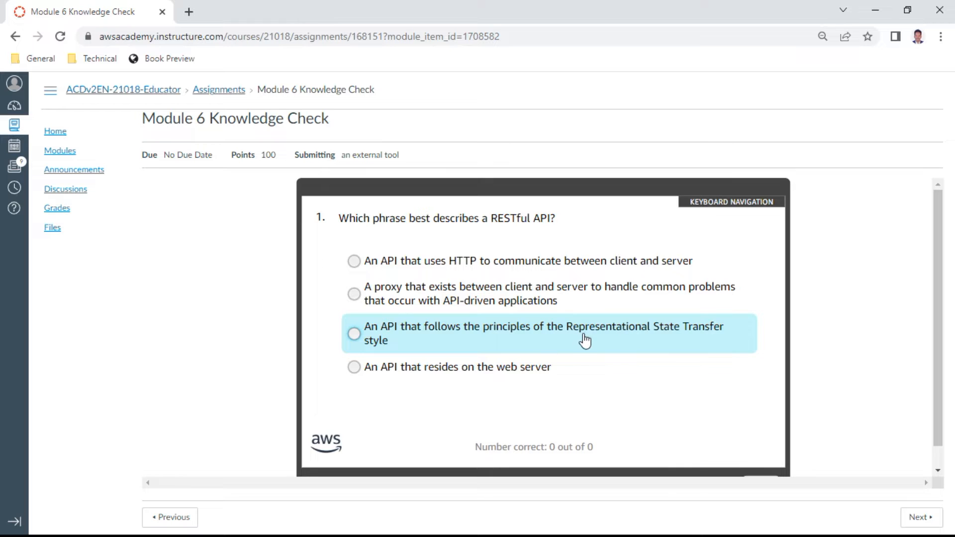
Answer question 1 with 'An API that follows the principles of the Representational State Transfer style' and submit it
left_click(354, 335)
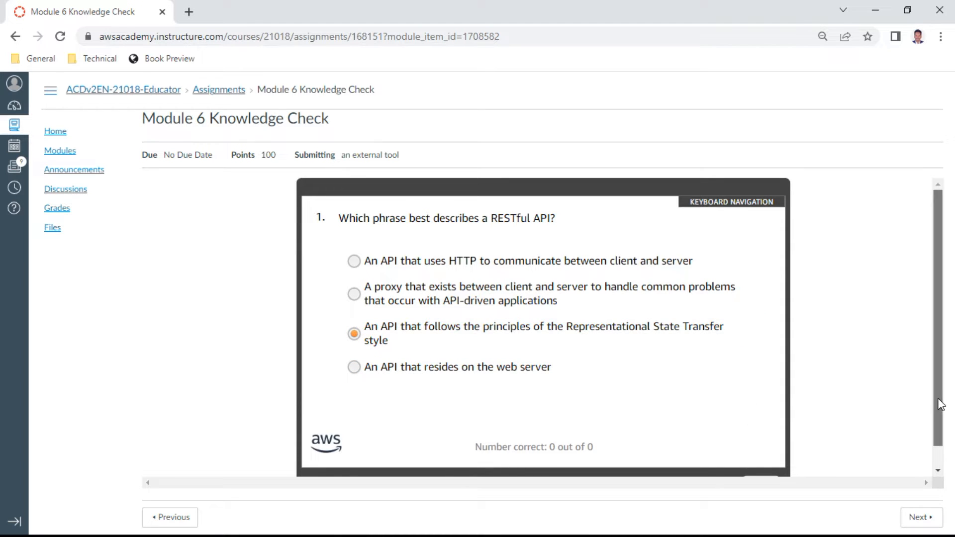
scroll("down", 3)
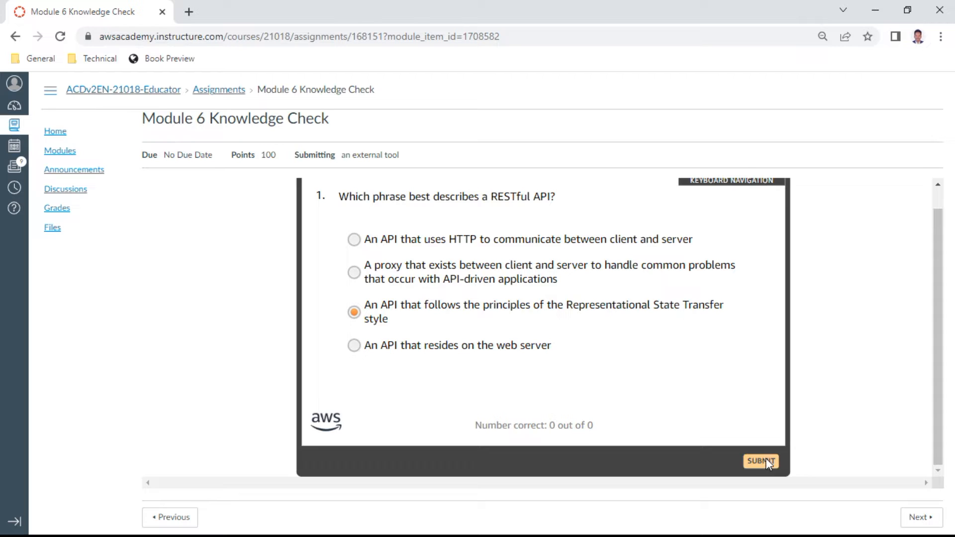
left_click(761, 461)
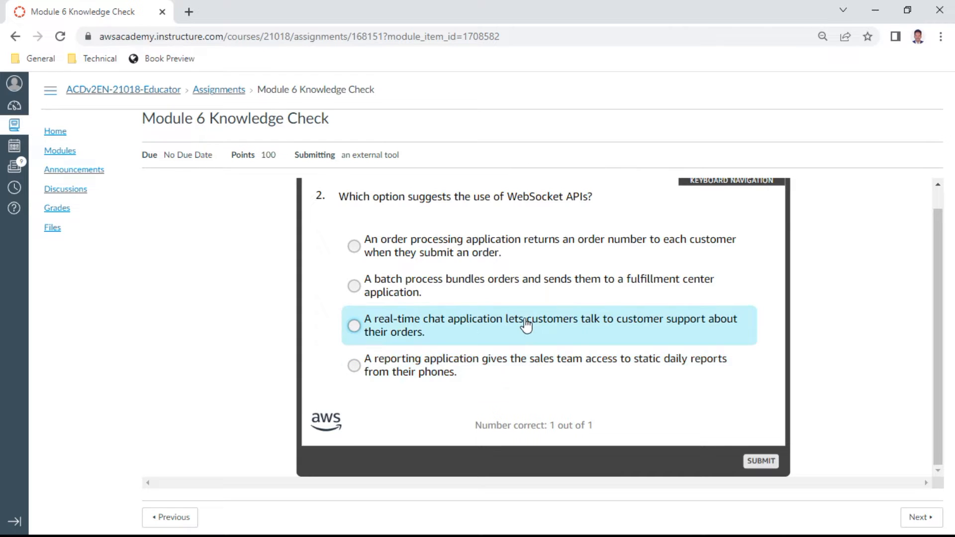
Answer question 2 with the real-time chat application and question 3 with the API proxy for Lambda, reaching 3 of 3
left_click(355, 325)
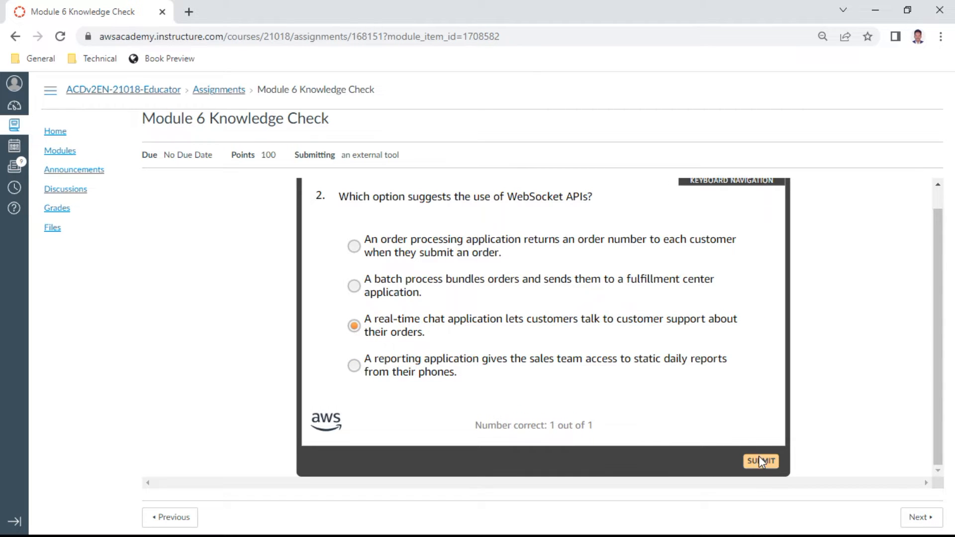
left_click(760, 461)
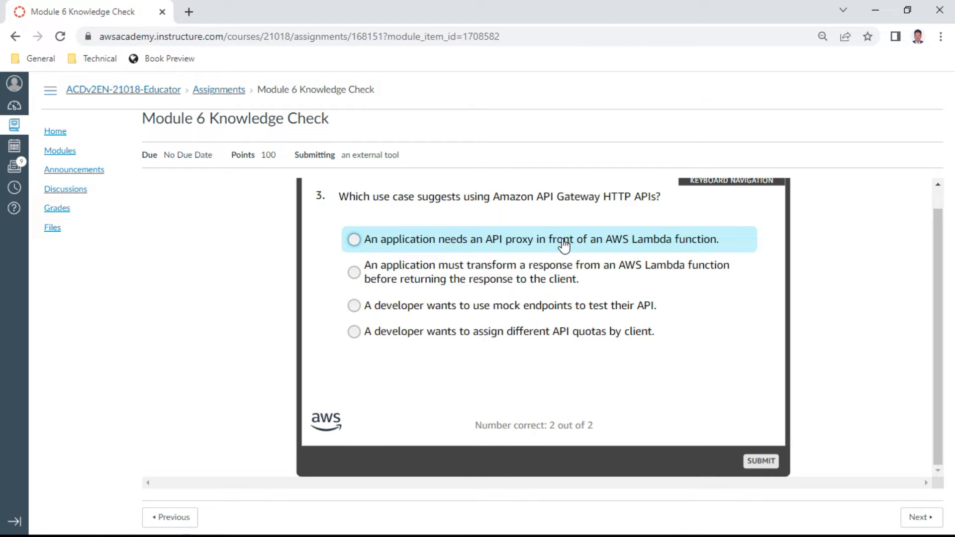
left_click(354, 239)
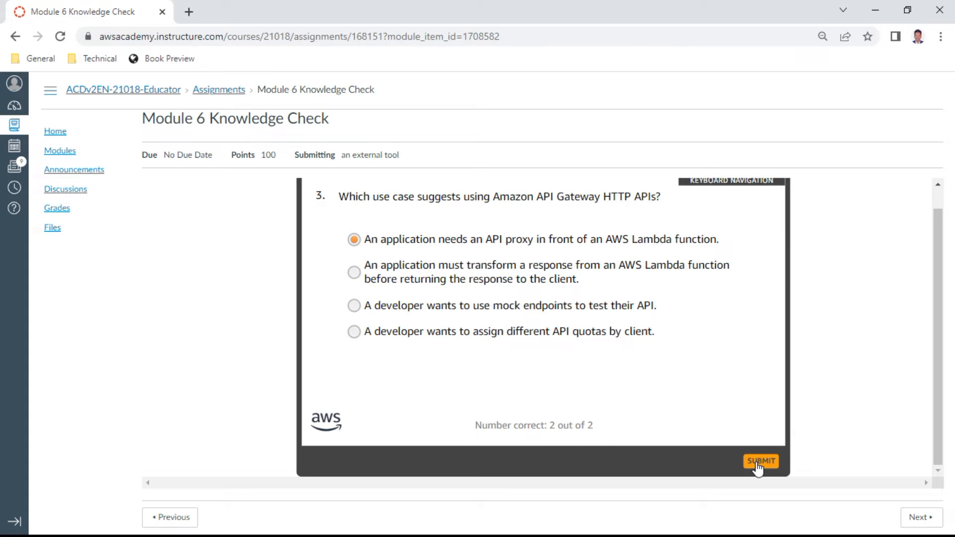
left_click(760, 461)
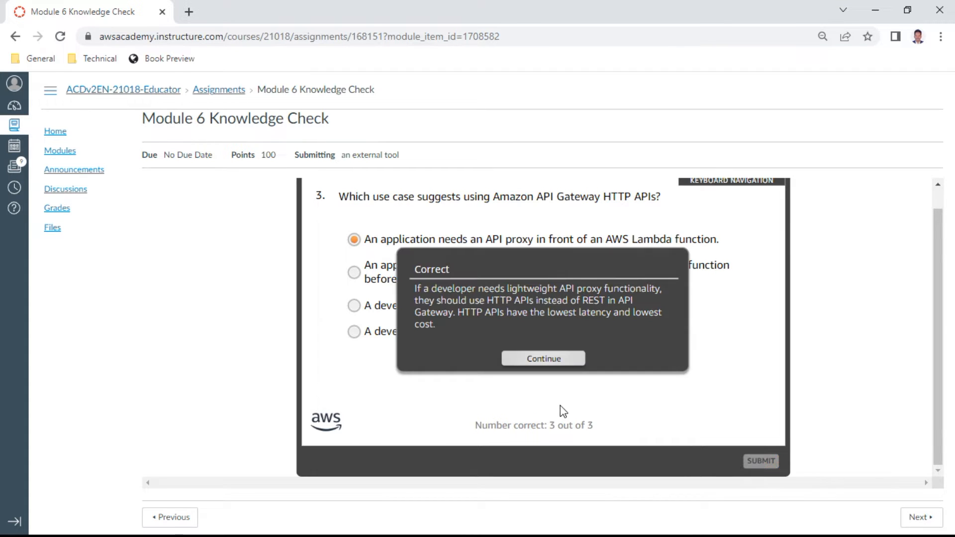
left_click(542, 358)
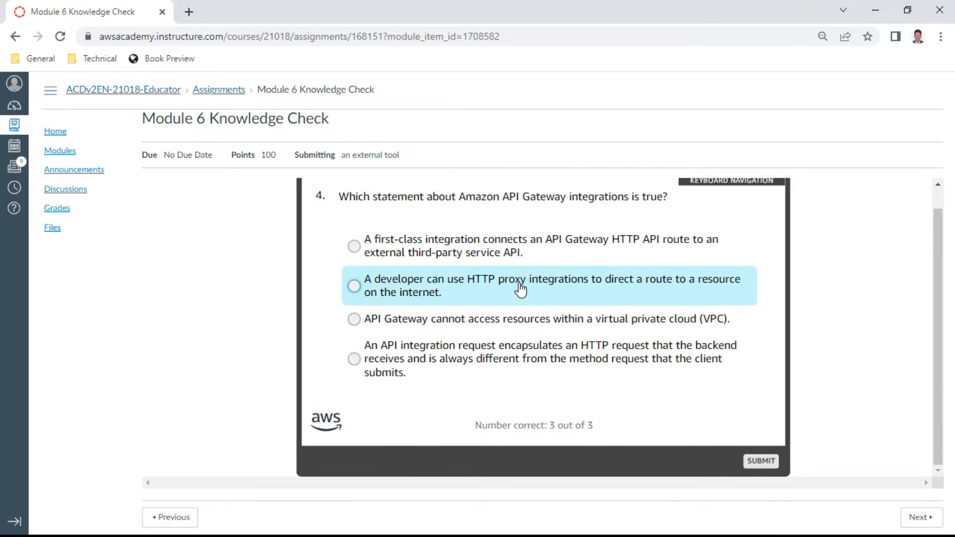
Answer question 4 with 'A developer can use HTTP proxy integrations…' and submit it
left_click(355, 285)
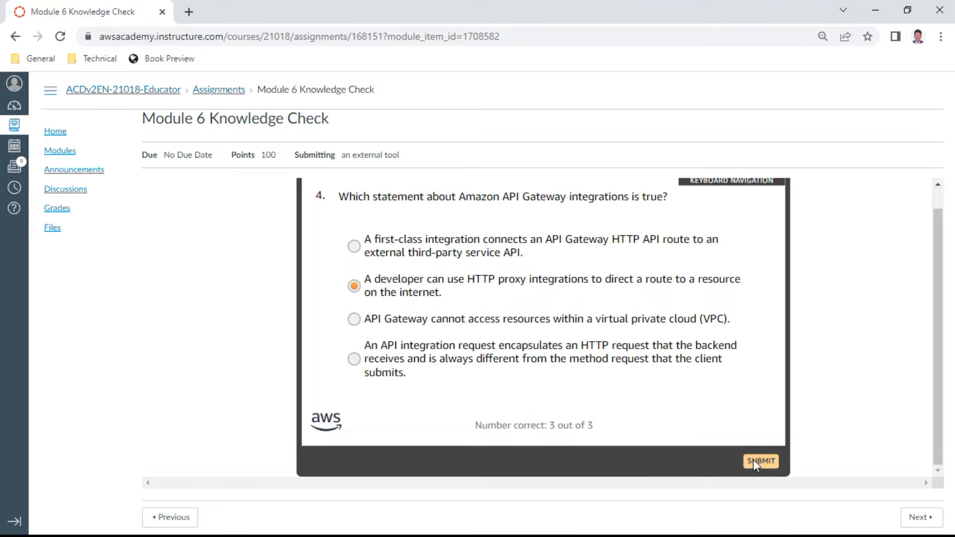
left_click(761, 461)
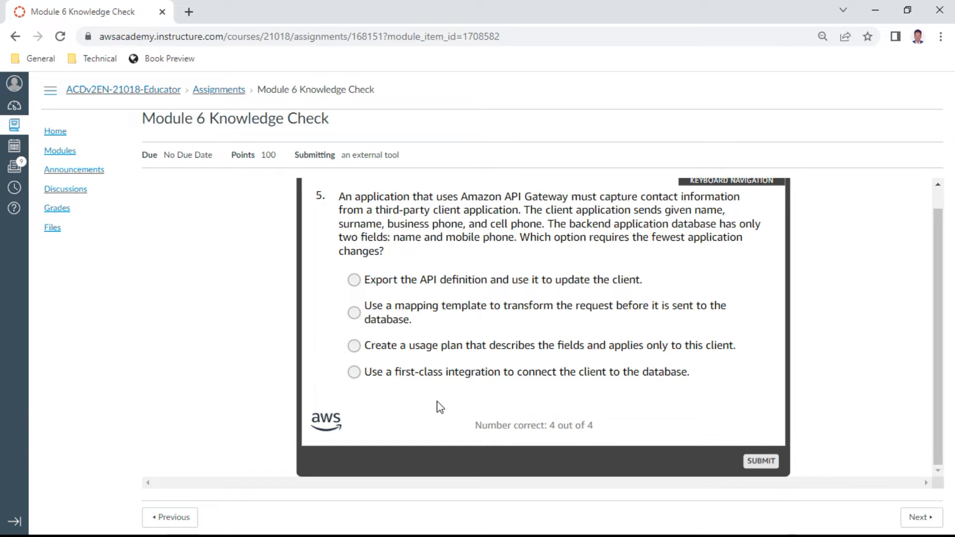
Answer question 5 with the mapping template option, then choose 'Region and stage name' for question 6
left_click(354, 313)
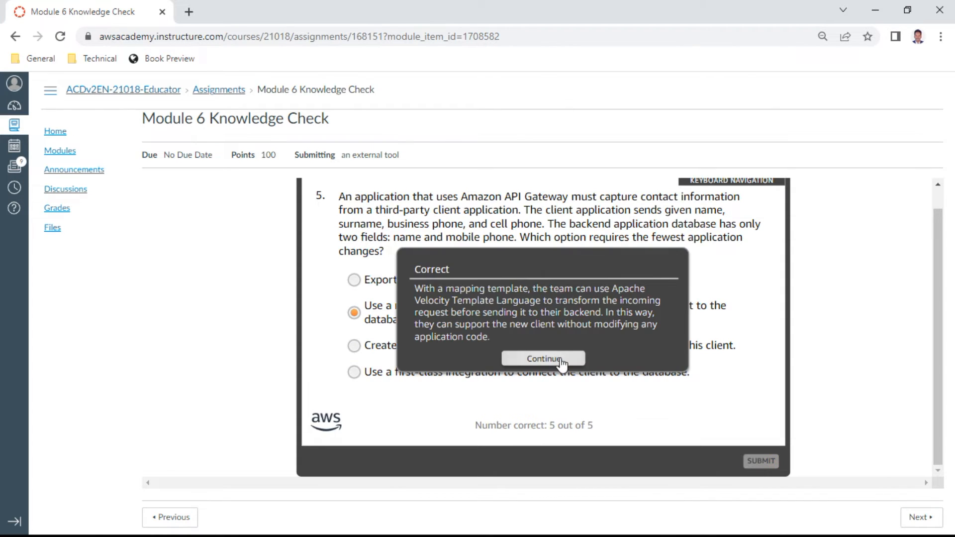
left_click(544, 359)
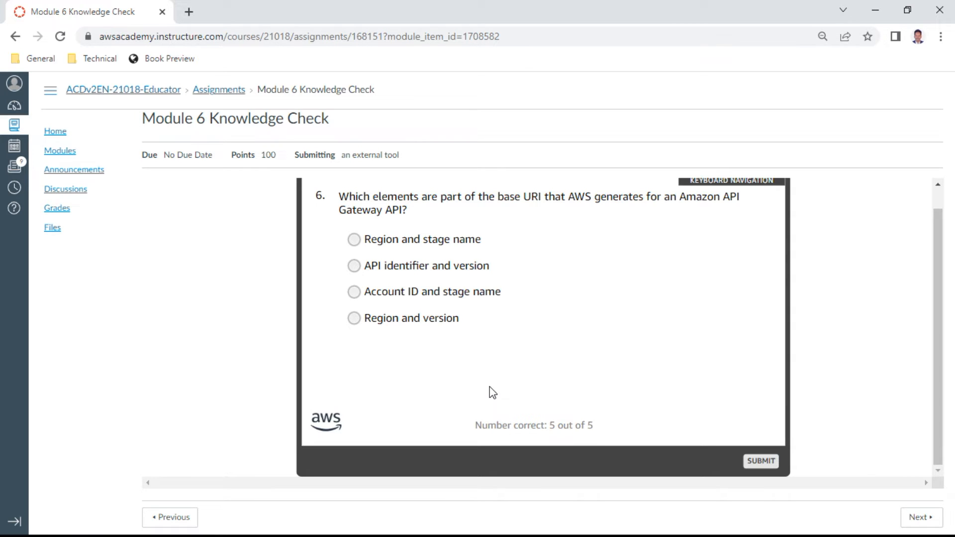
left_click(355, 239)
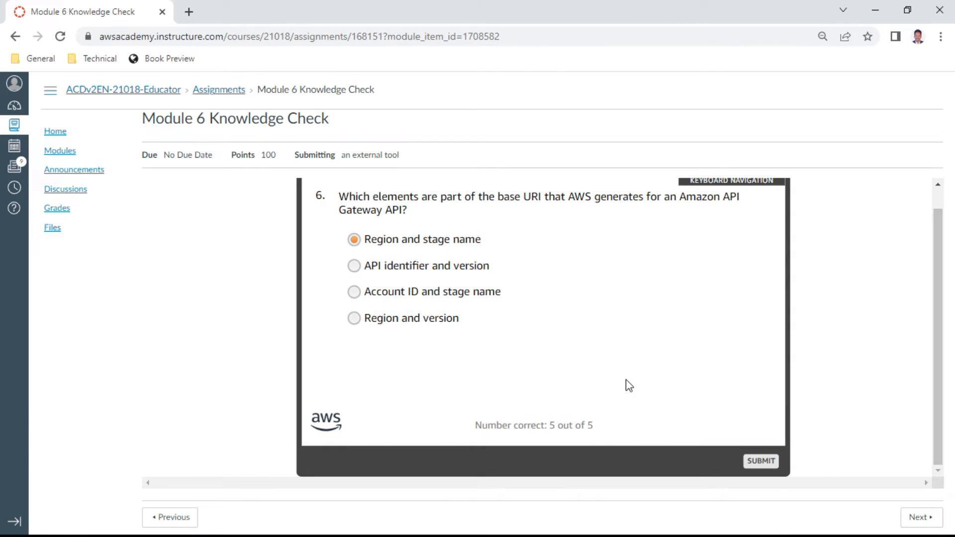
Submit 'Region and stage name' for question 6 and answer question 7 with route key 'GET /products/{product_id}', reaching 7 of 7
left_click(760, 461)
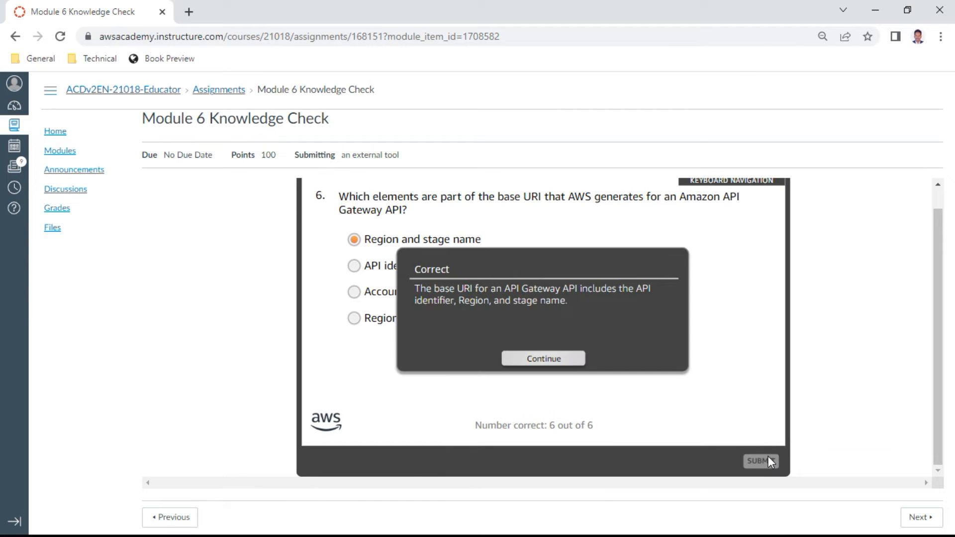
left_click(542, 358)
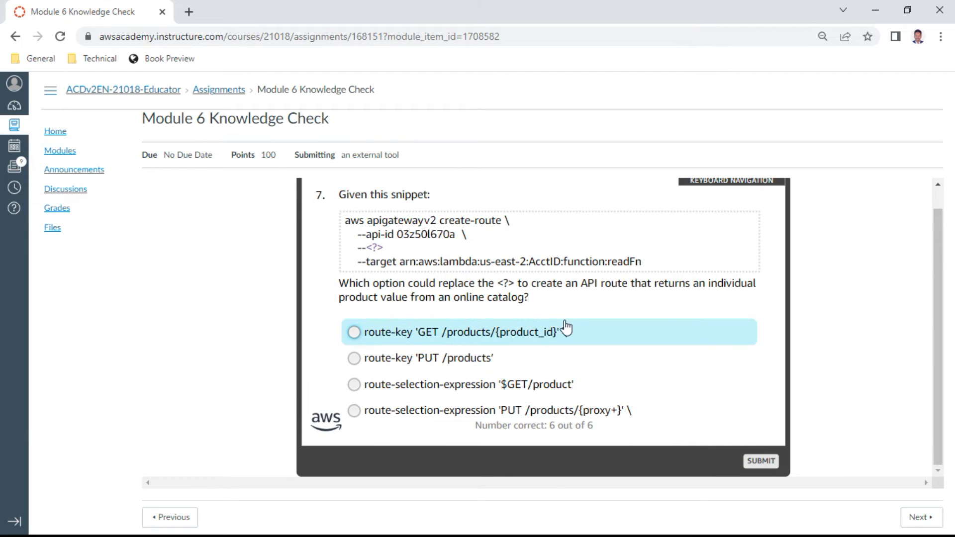
left_click(354, 333)
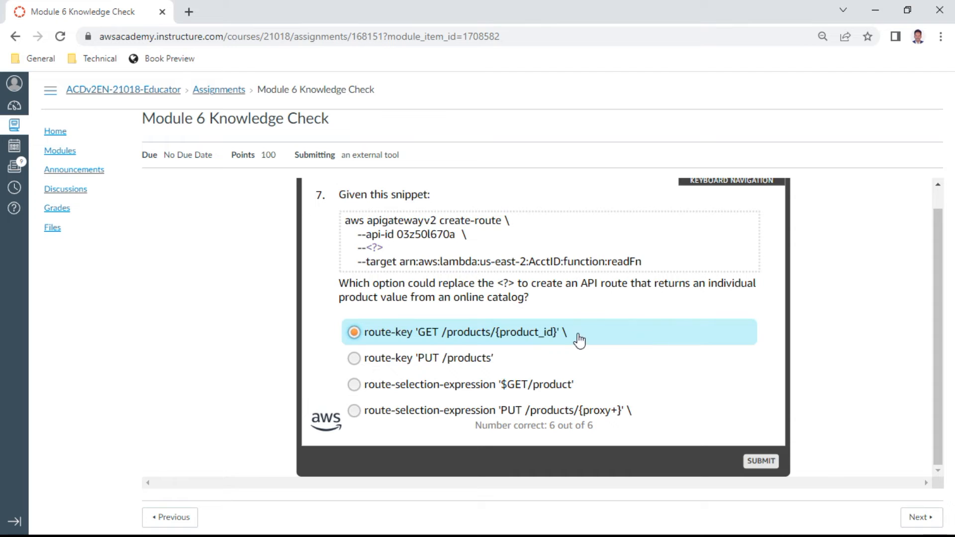
mouse_move(594, 338)
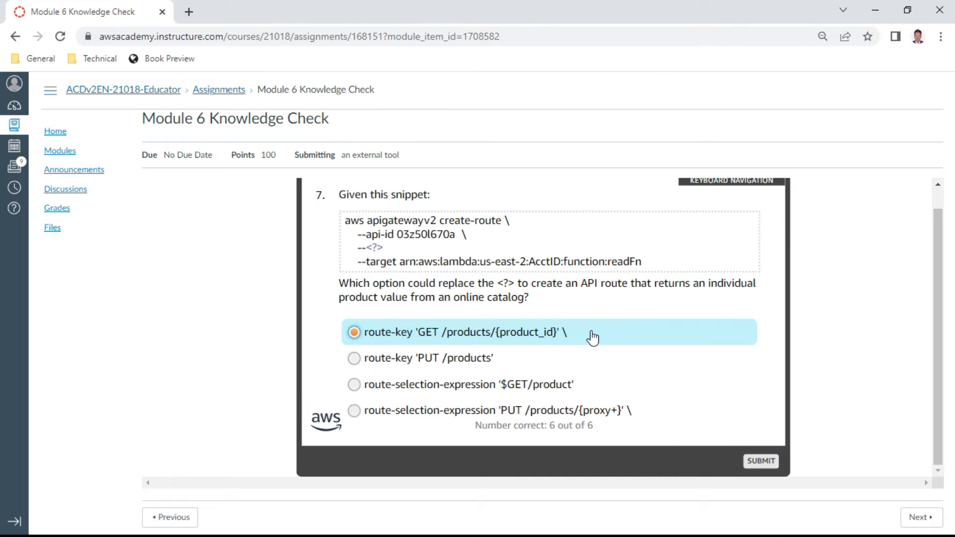
mouse_move(561, 349)
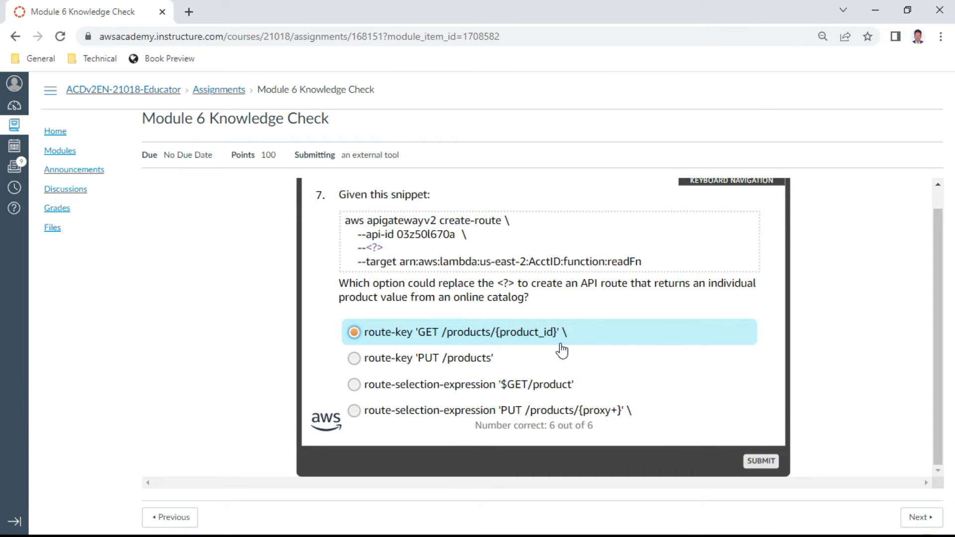
mouse_move(436, 238)
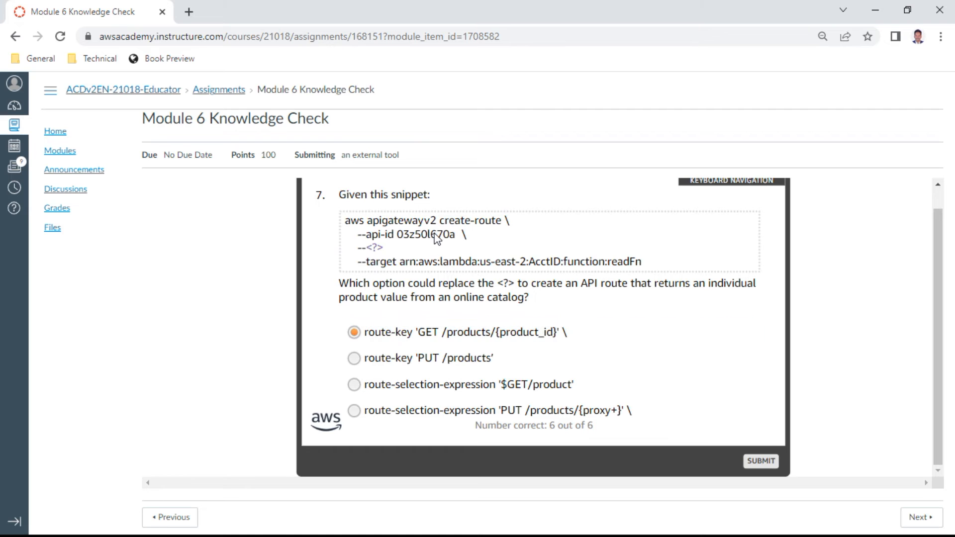
mouse_move(677, 359)
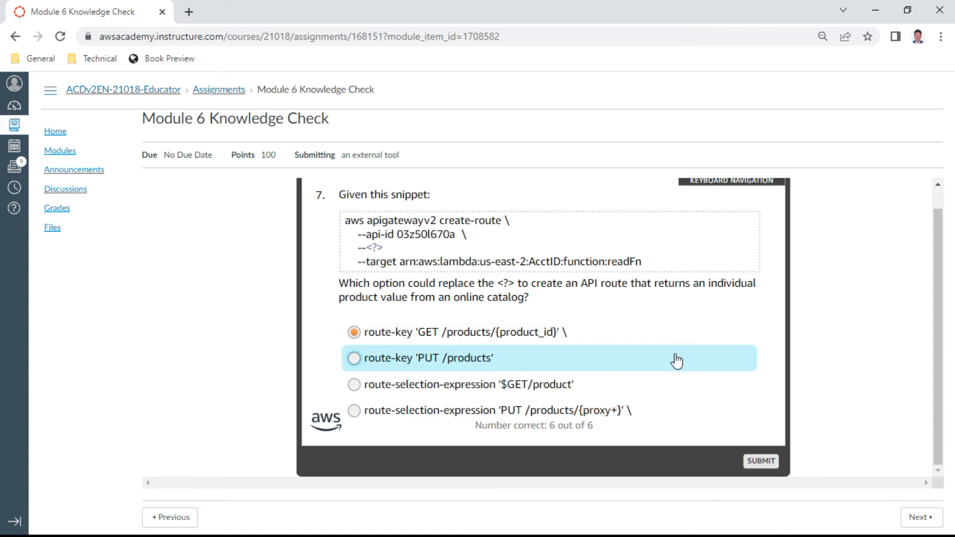
left_click(354, 333)
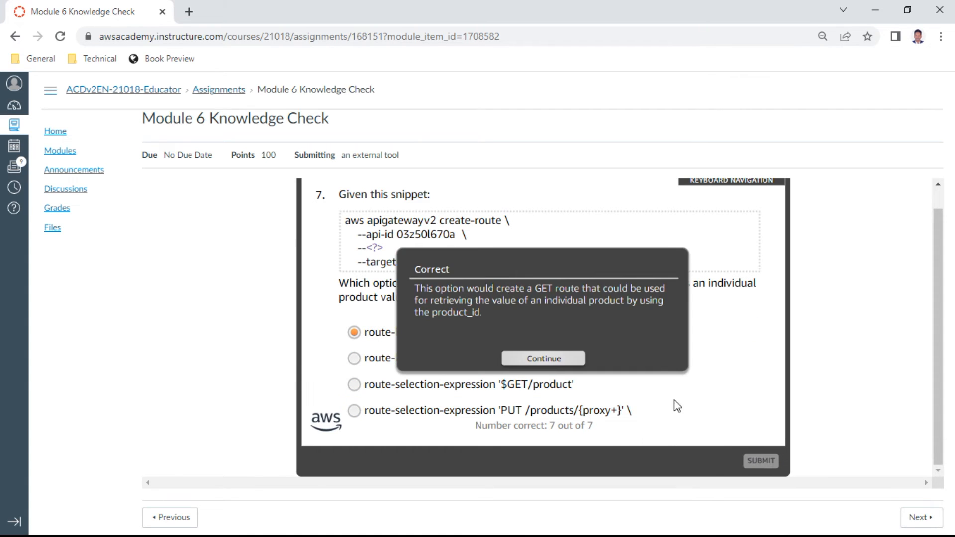
left_click(542, 359)
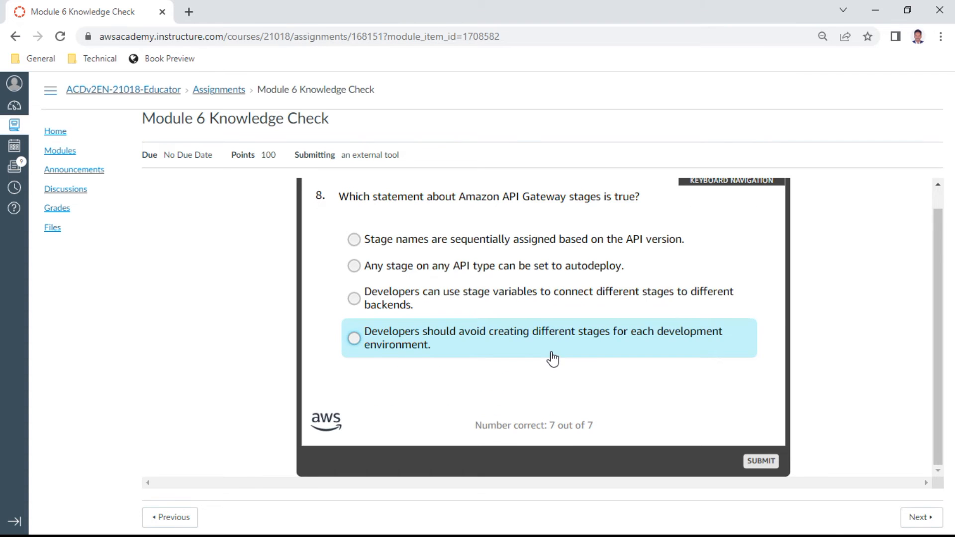
mouse_move(535, 389)
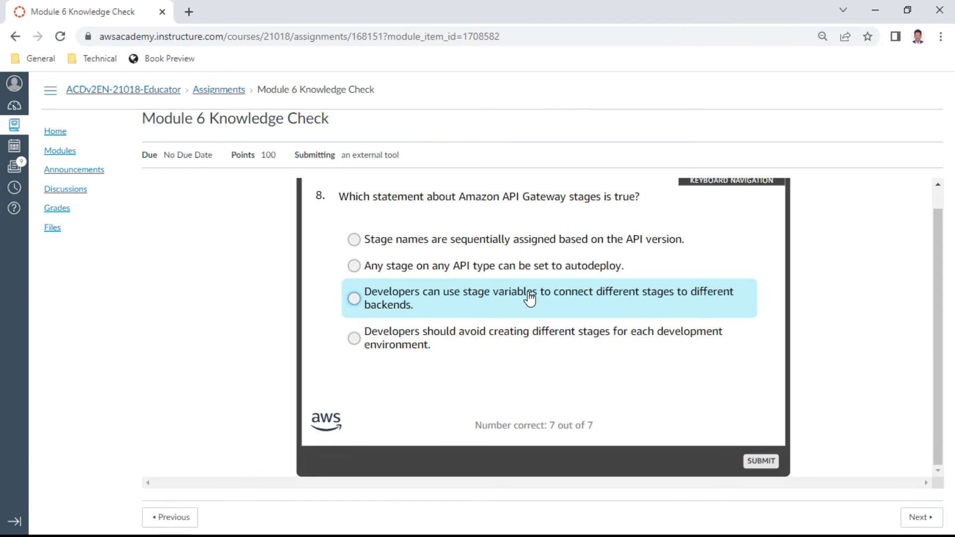
Answer question 8 with 'Developers can use stage variables to connect different stages to different backends' and submit it
left_click(354, 299)
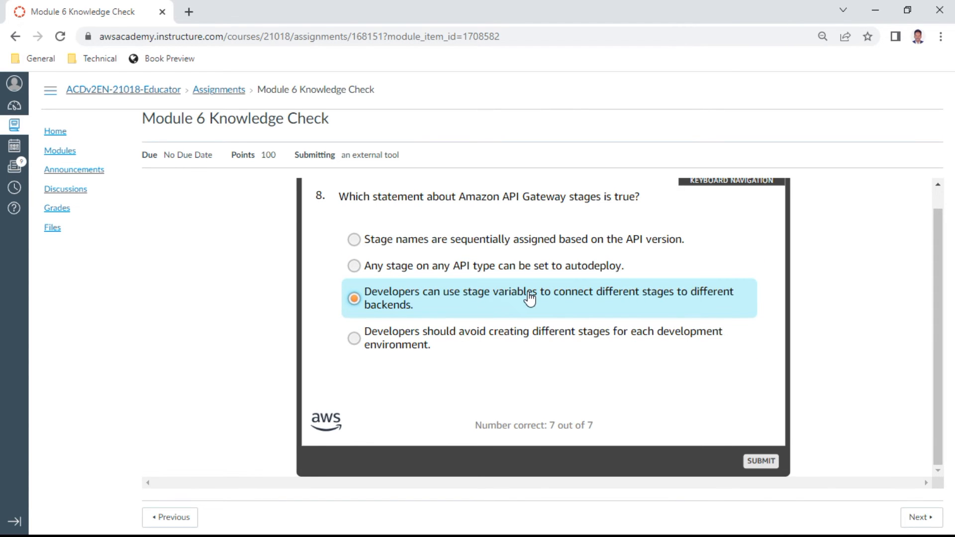
mouse_move(644, 418)
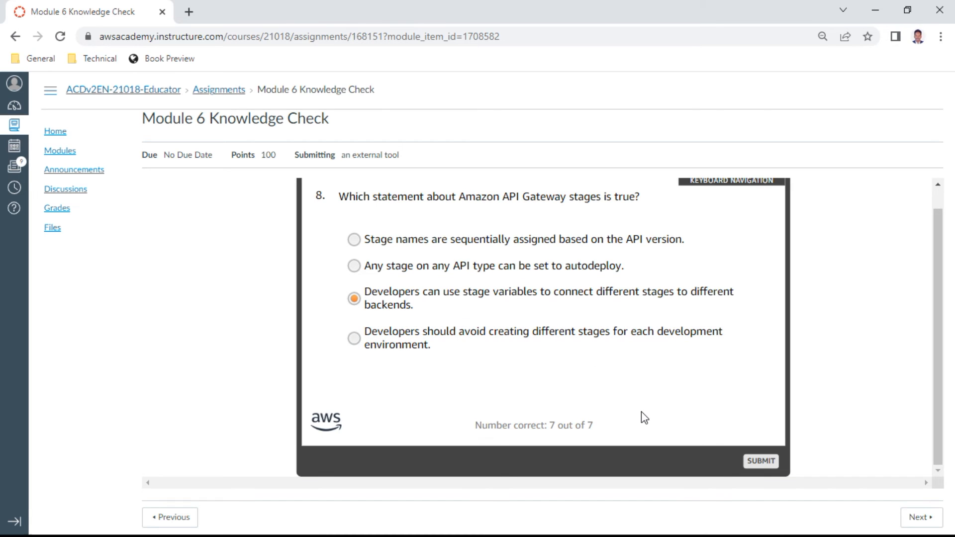
mouse_move(762, 460)
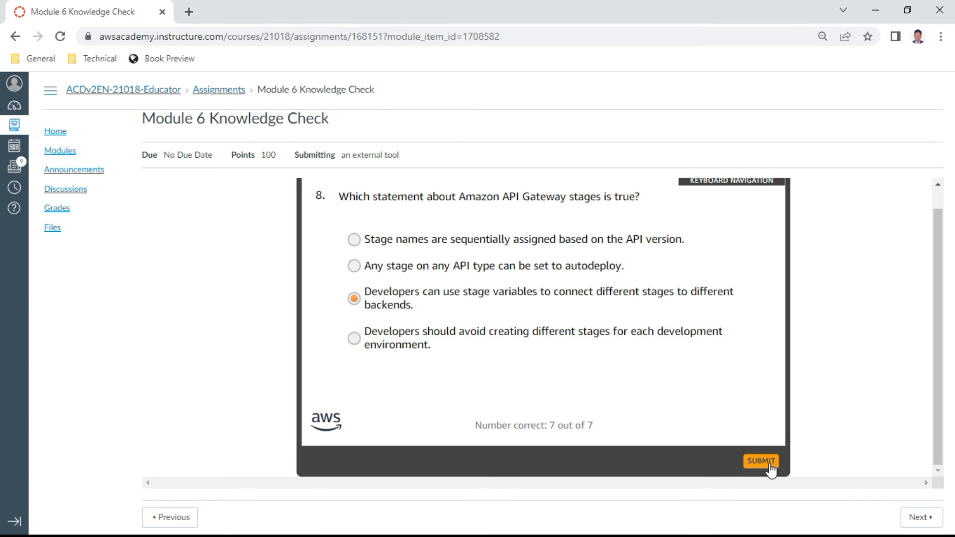
left_click(761, 460)
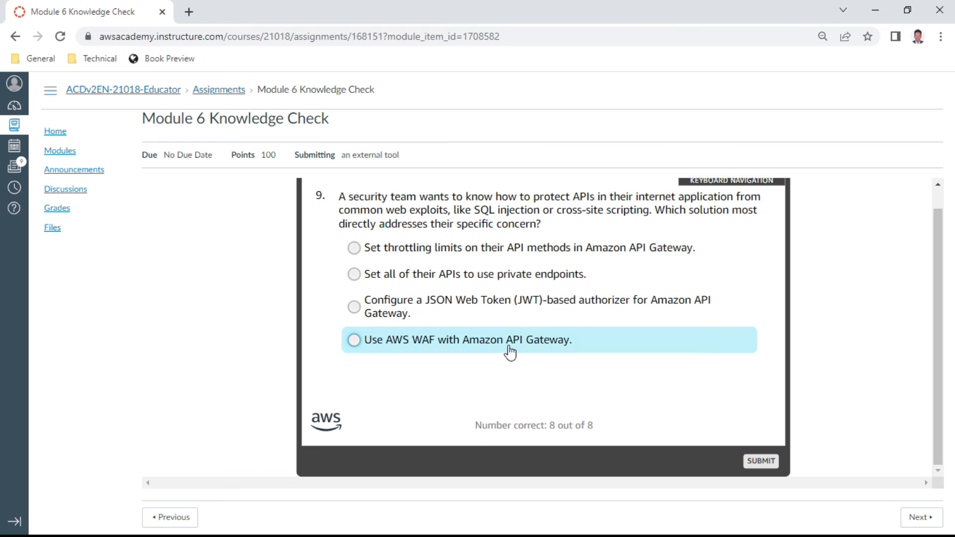
Answer question 9 with 'Use AWS WAF with Amazon API Gateway' and question 10 with 'Responsiveness of the backend', finishing at 100%
left_click(354, 340)
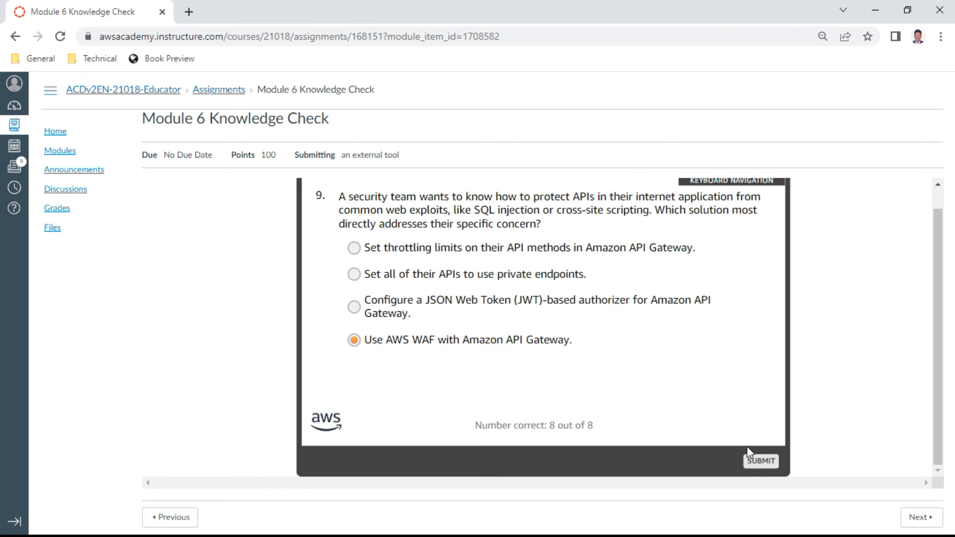
left_click(761, 461)
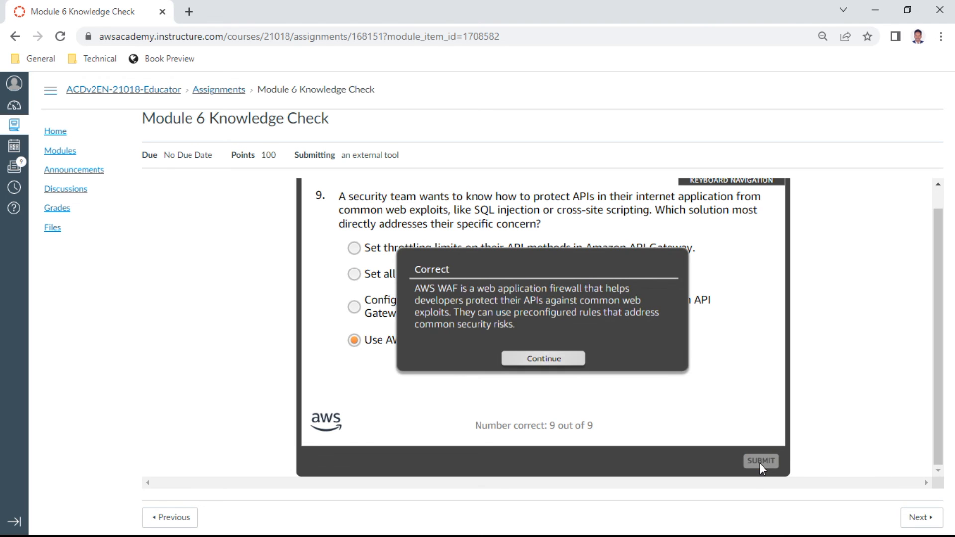
left_click(542, 359)
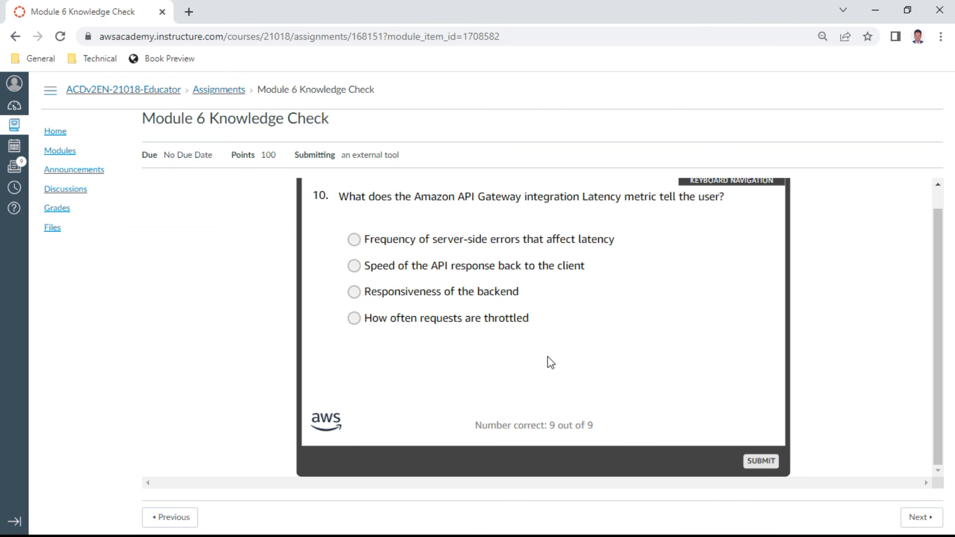
mouse_move(447, 407)
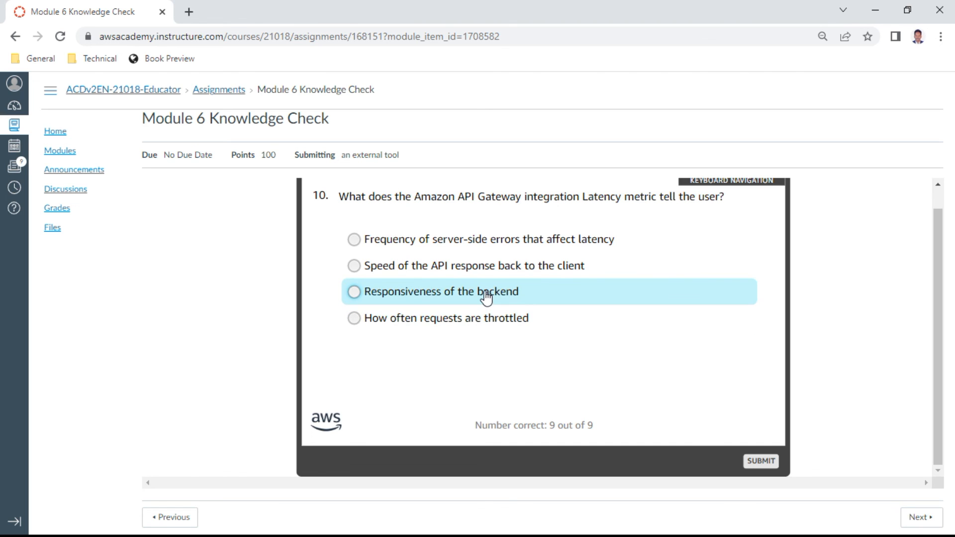
left_click(355, 291)
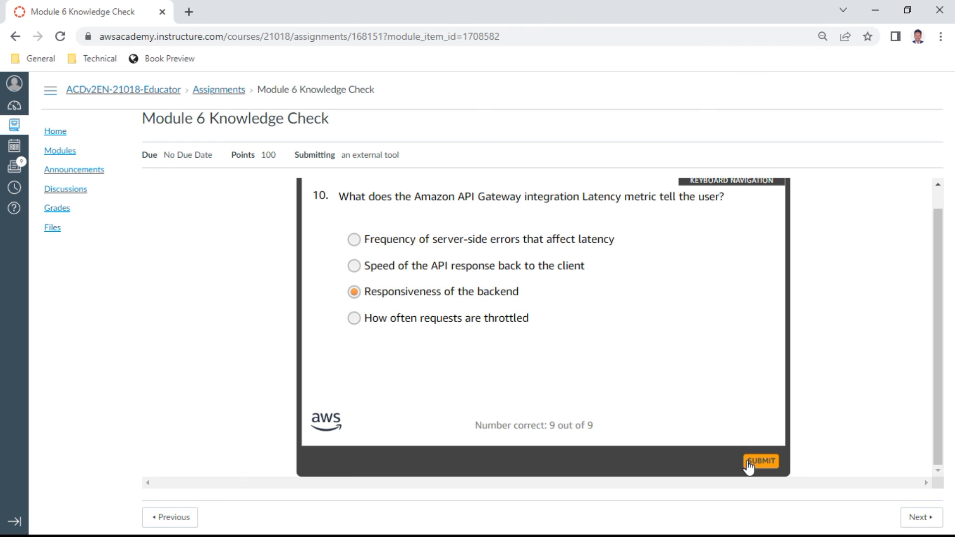
left_click(761, 460)
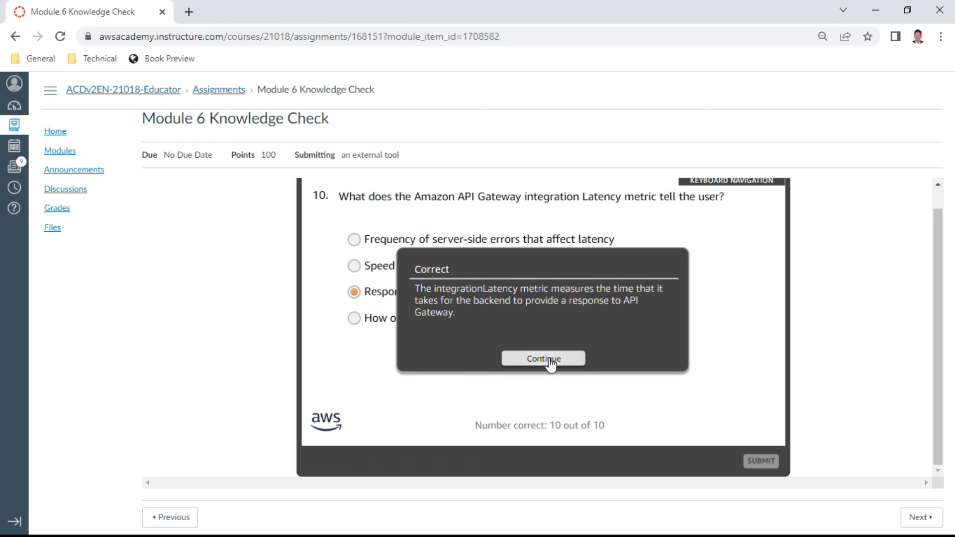
left_click(542, 359)
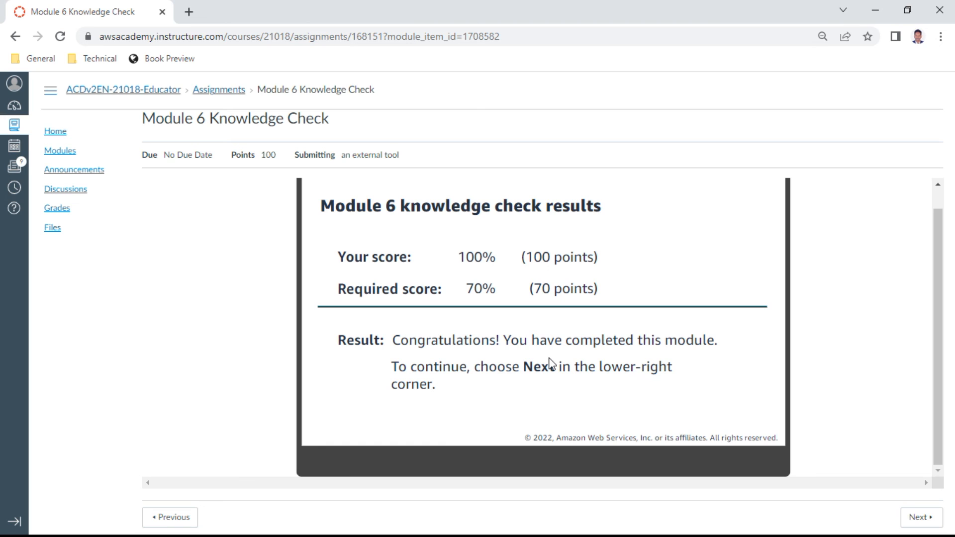
mouse_move(819, 438)
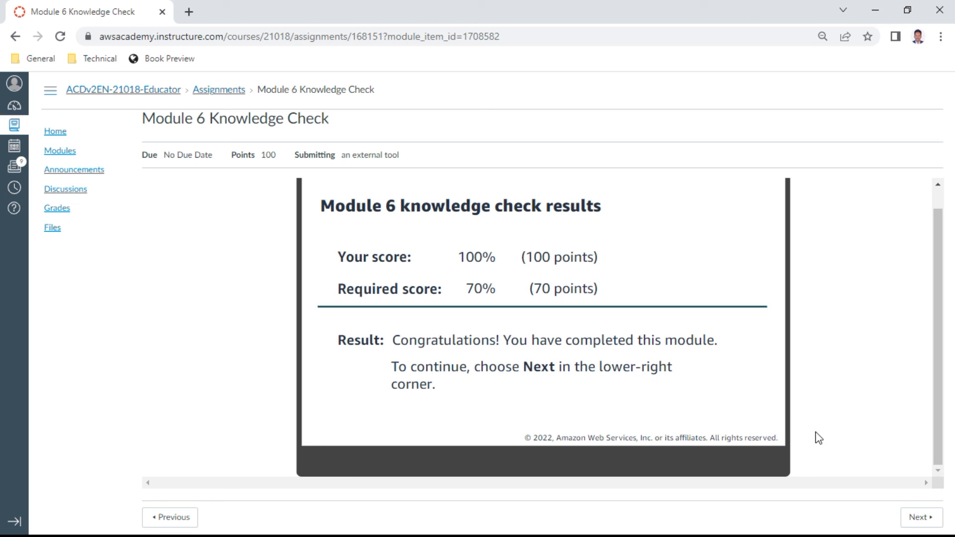